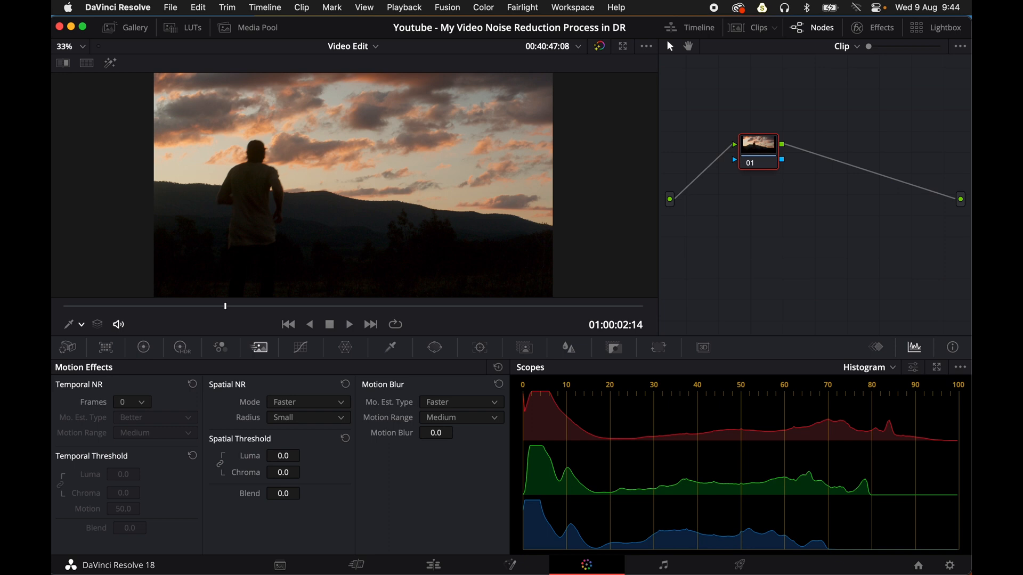
Scroll the DaVinci Resolve.pdf manual to page 3269, Temporal NR Controls.
left_click(615, 8)
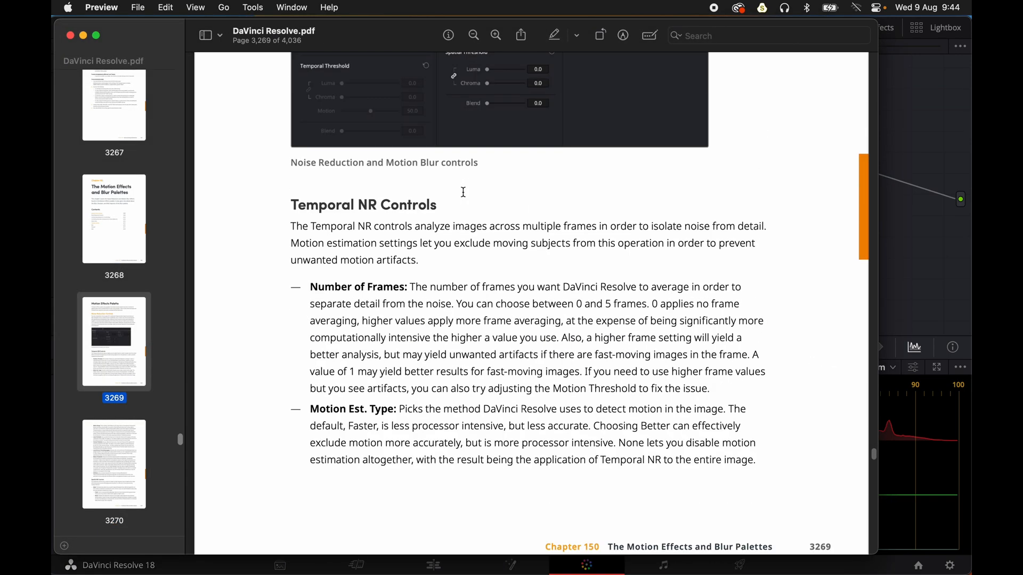
scroll("up", 3)
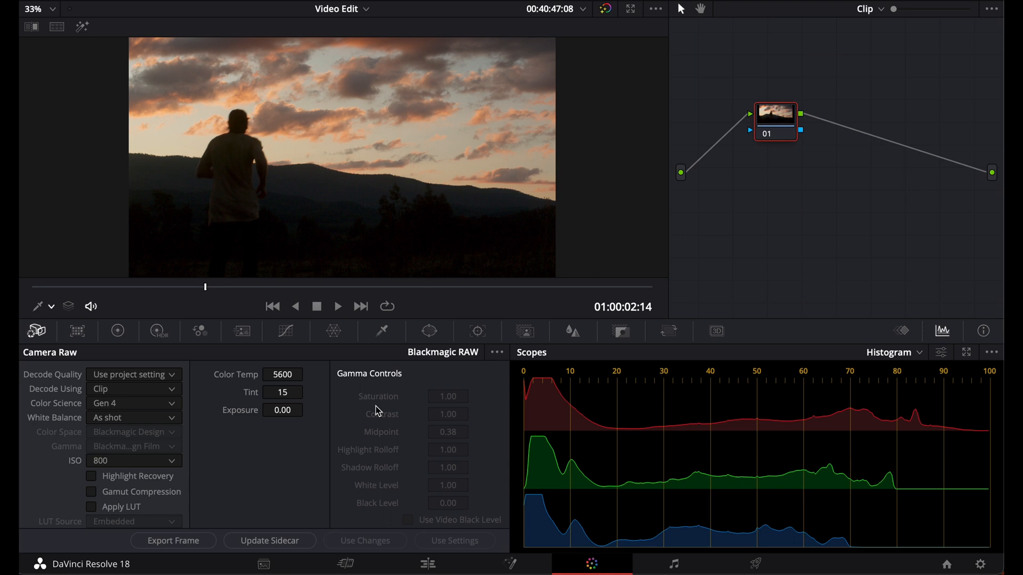
mouse_move(304, 426)
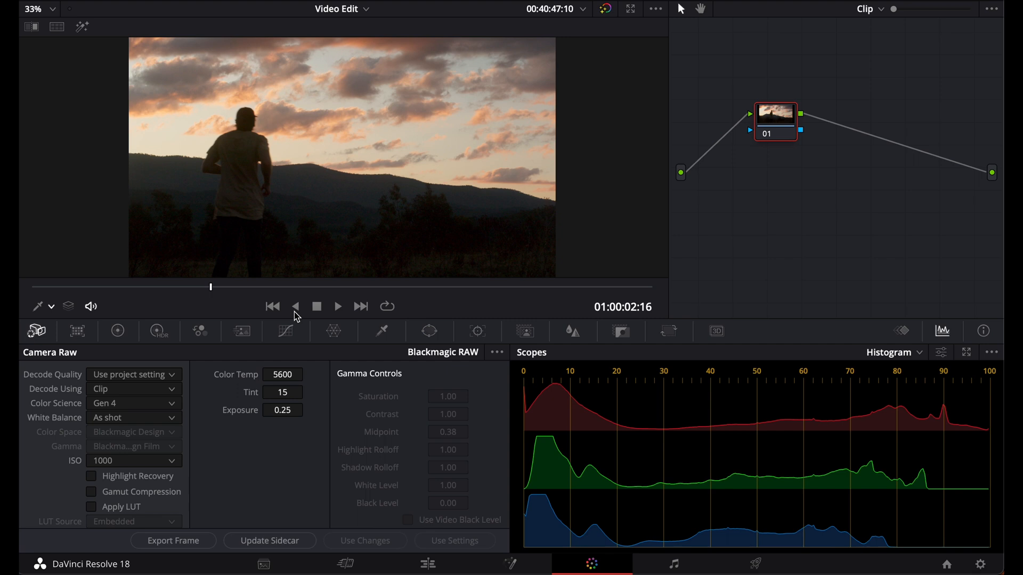
mouse_move(282, 149)
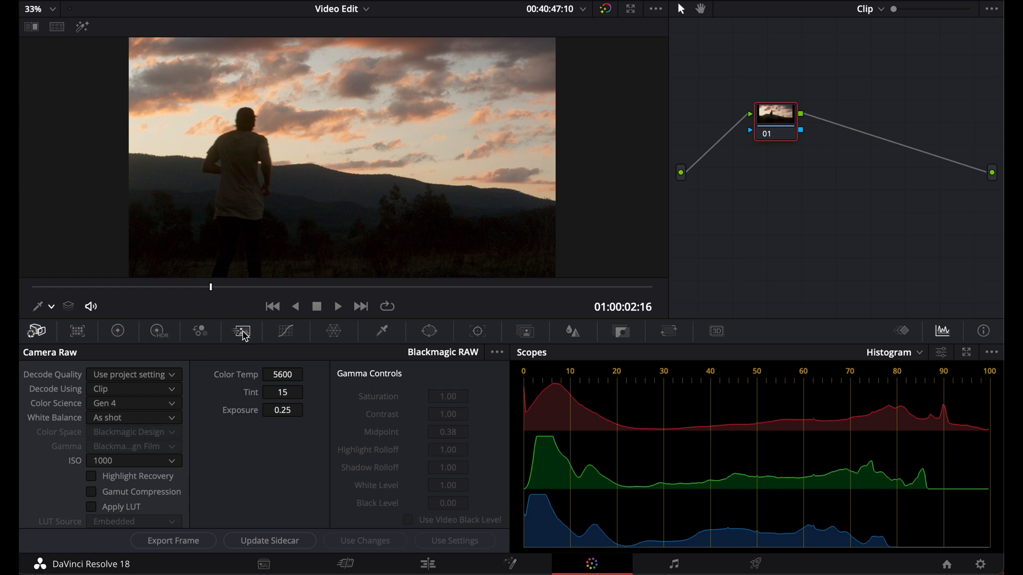
In the Motion Effects palette, set Temporal NR to average 5 frames.
left_click(241, 331)
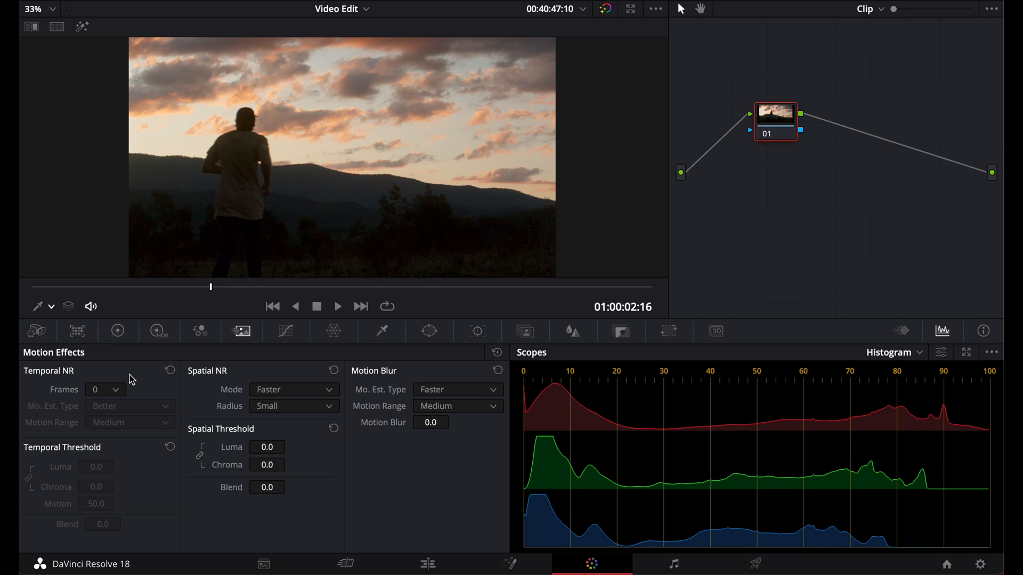
left_click(104, 390)
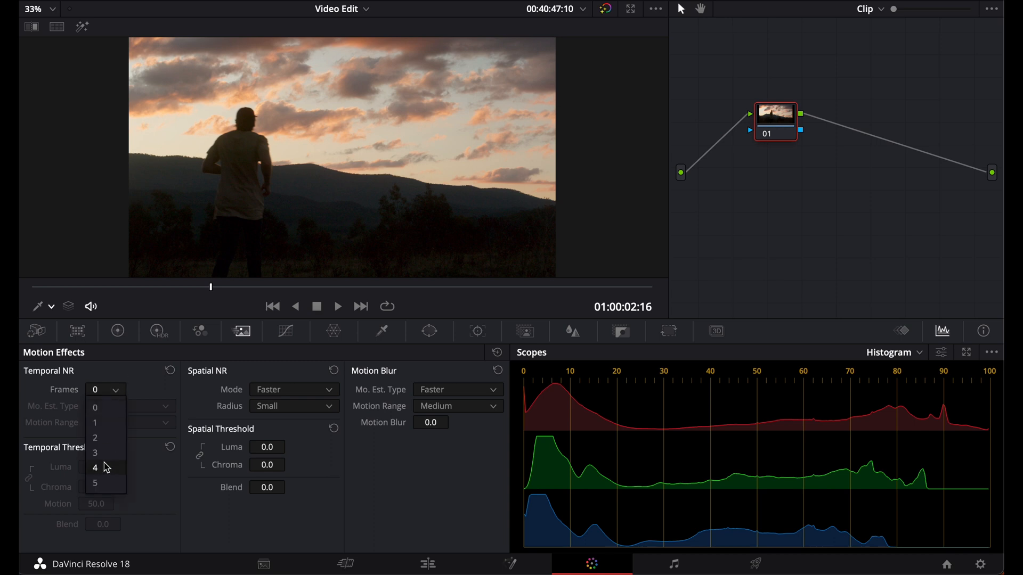
mouse_move(106, 482)
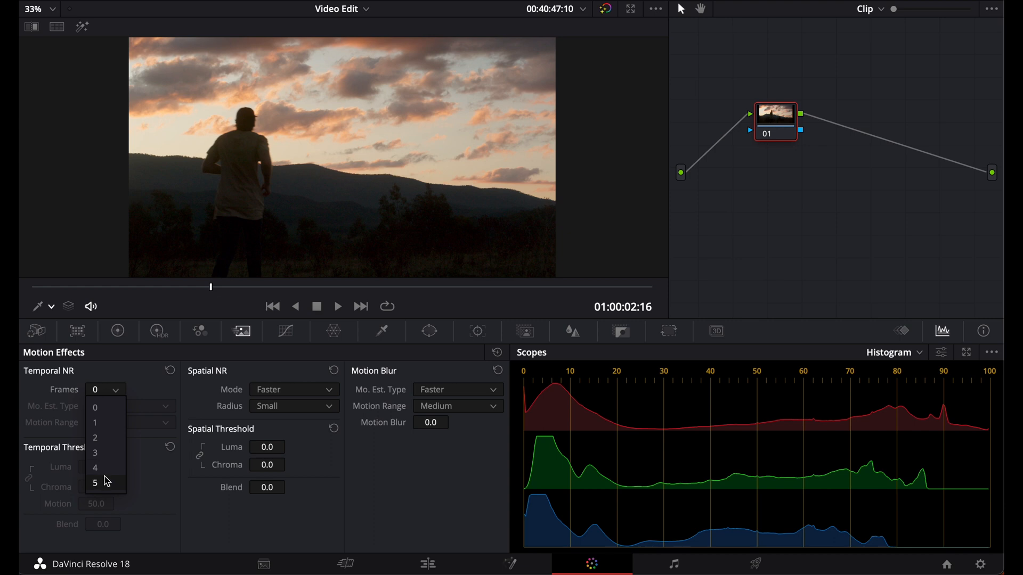
left_click(94, 483)
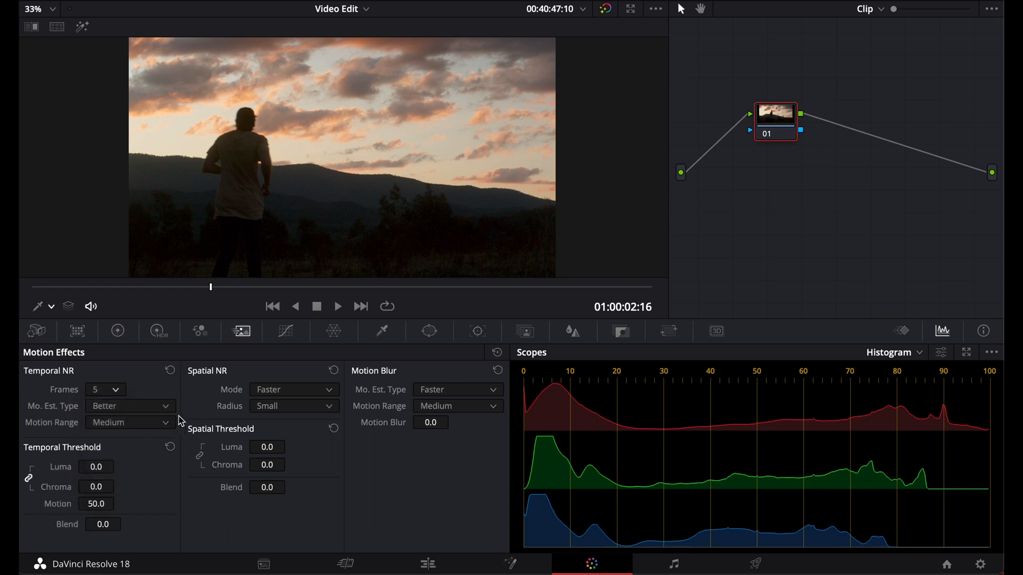
mouse_move(148, 356)
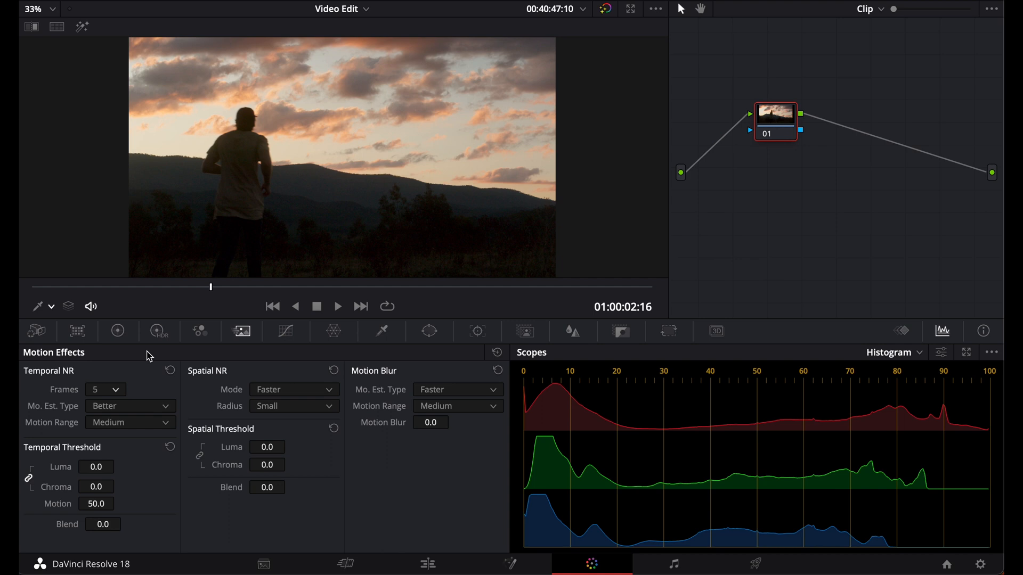
mouse_move(162, 397)
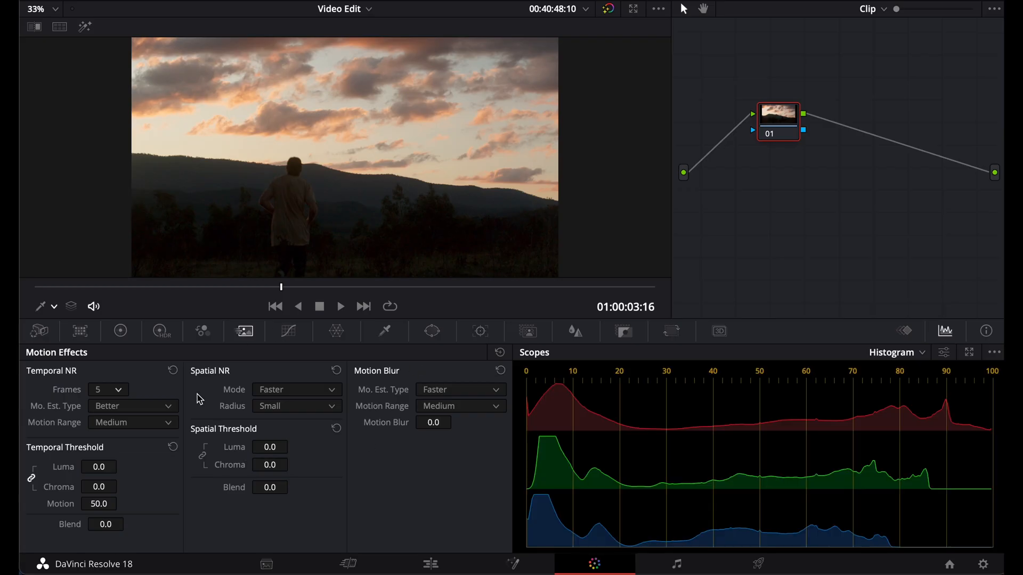
mouse_move(99, 467)
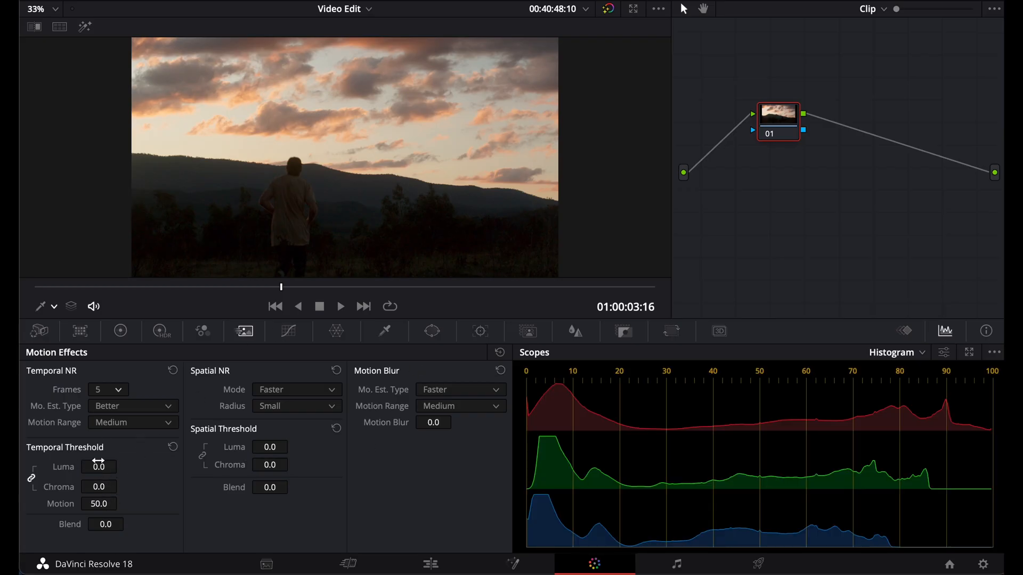
mouse_move(272, 428)
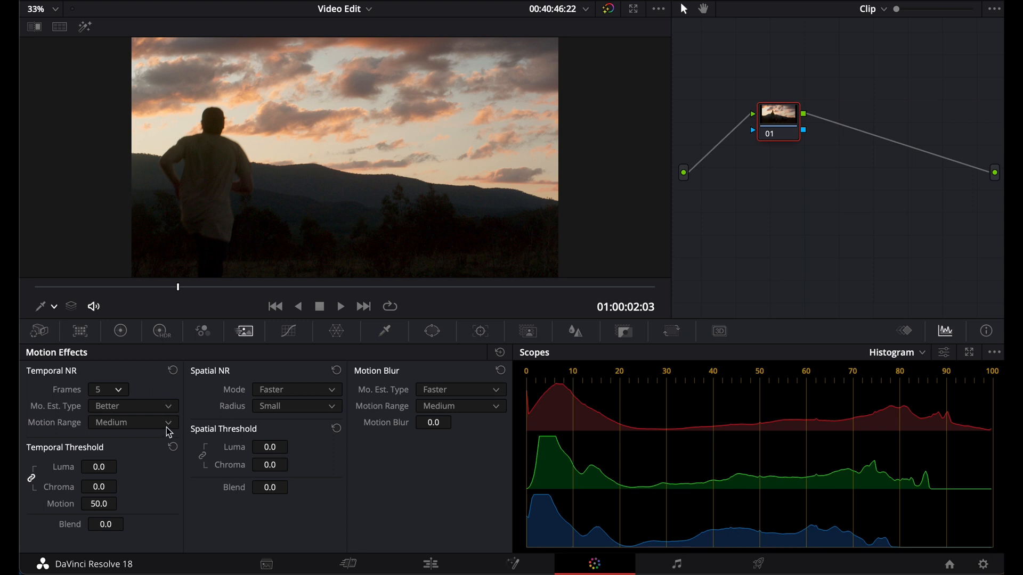
mouse_move(180, 424)
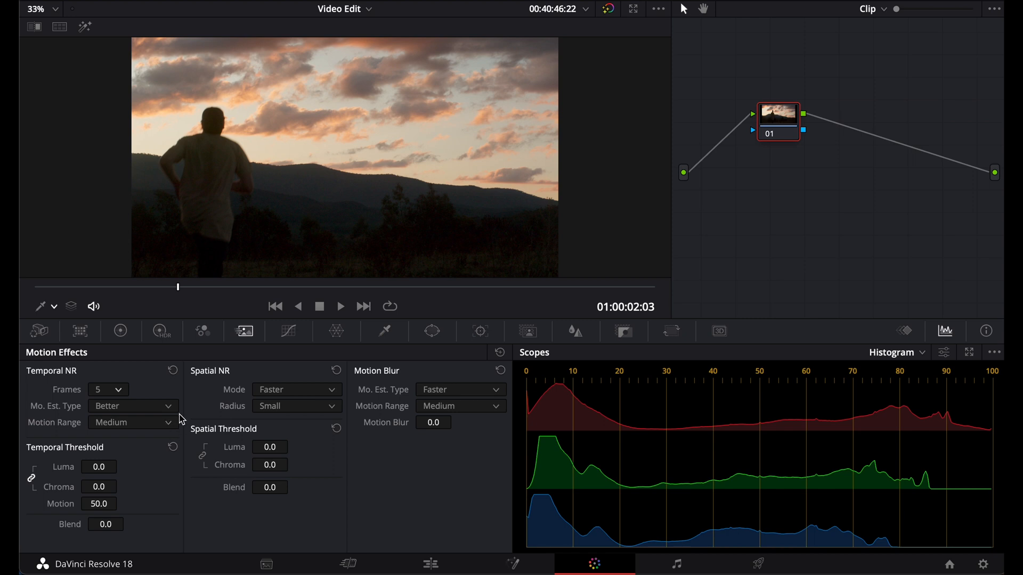
left_click(132, 422)
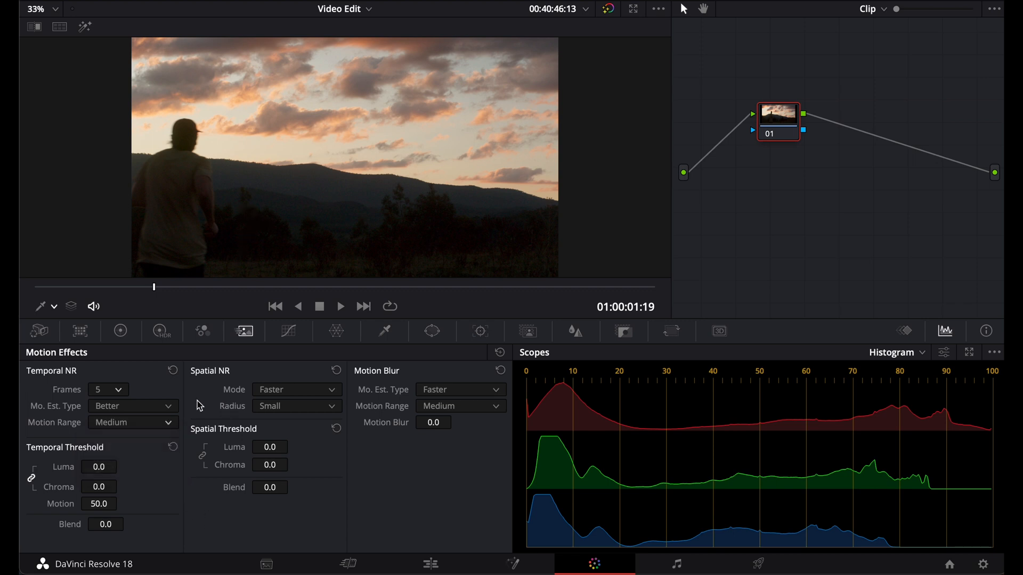
mouse_move(350, 473)
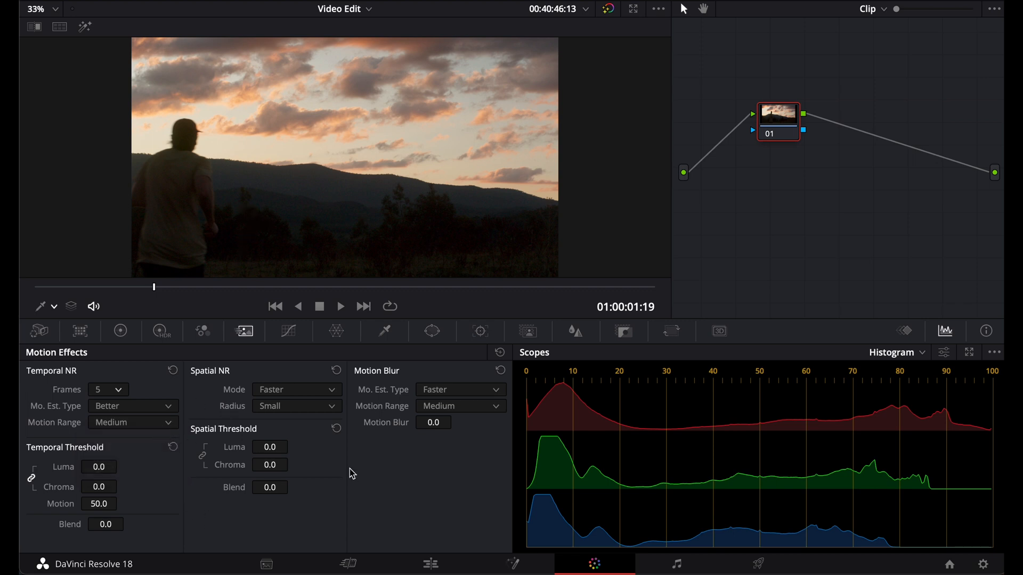
mouse_move(344, 444)
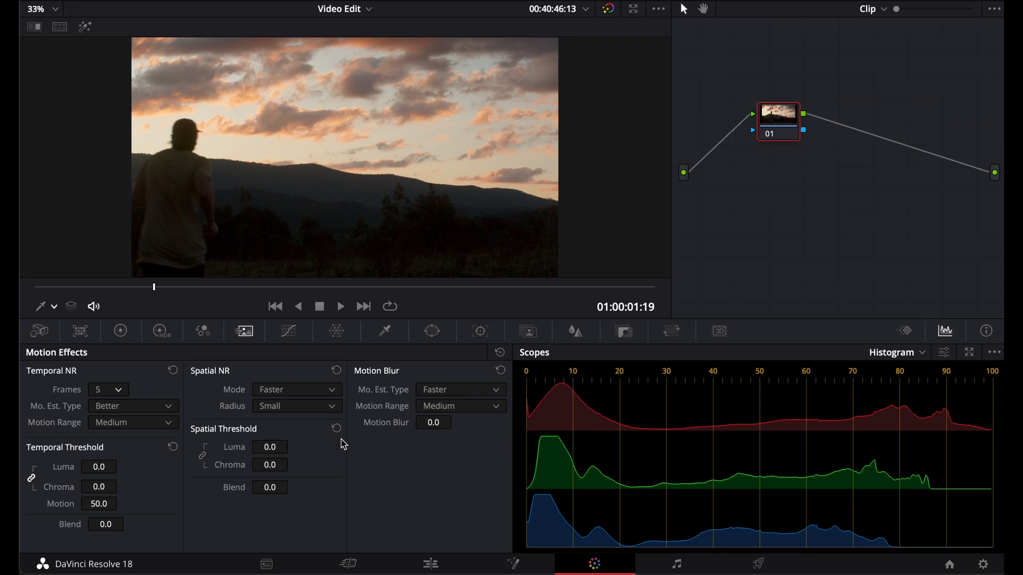
mouse_move(366, 390)
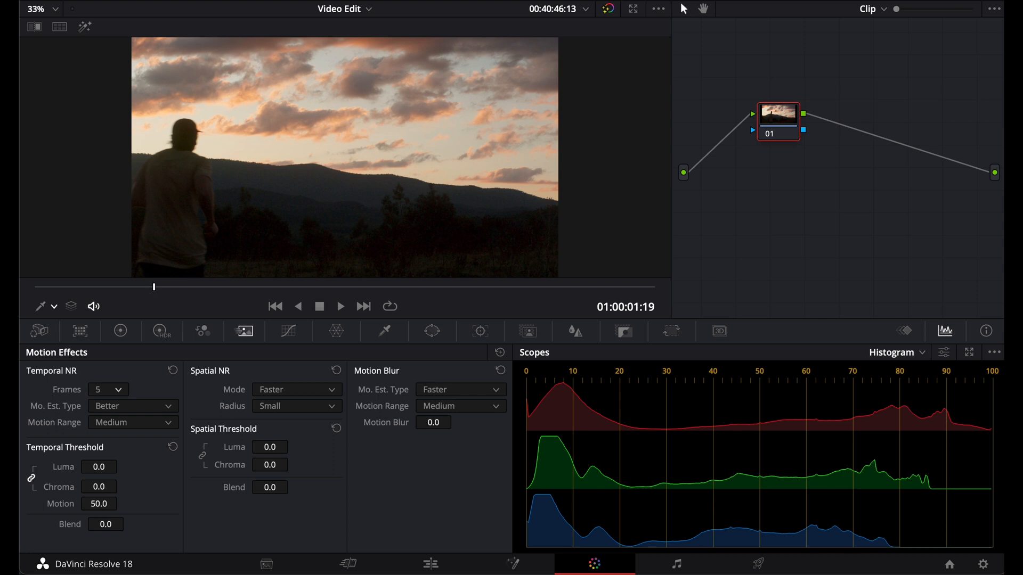
left_click(295, 390)
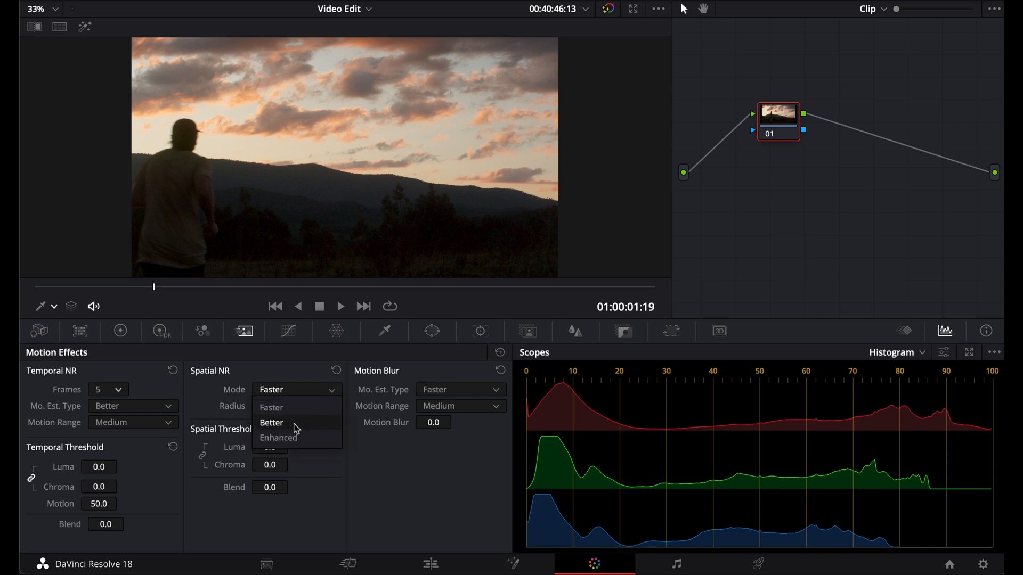
left_click(271, 423)
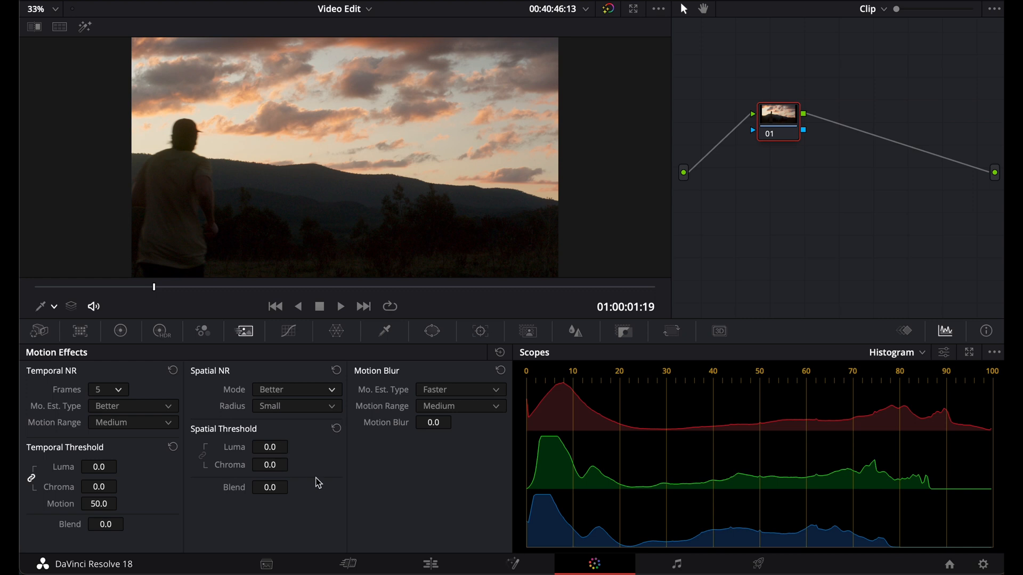
left_click(295, 390)
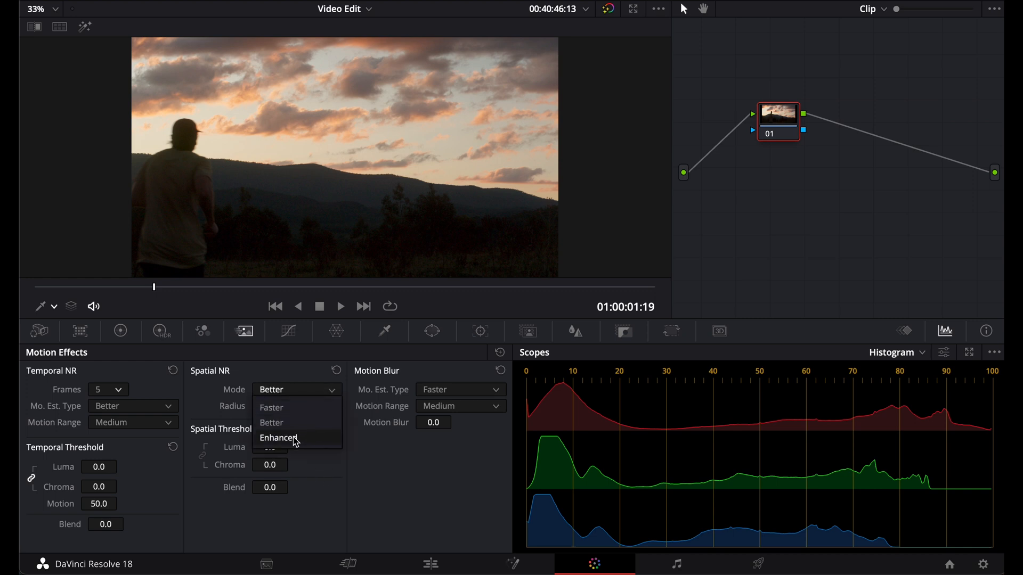
left_click(279, 437)
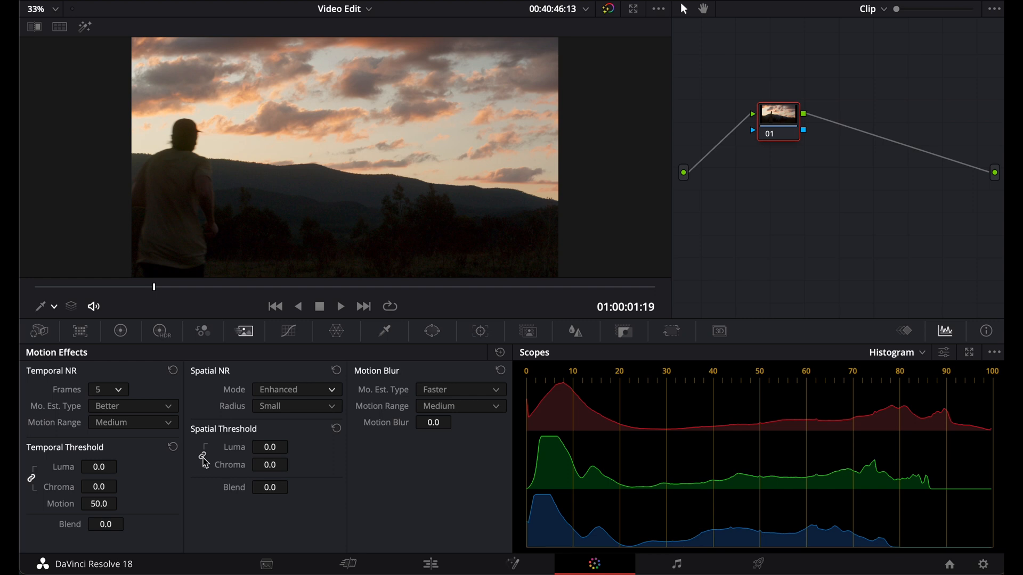
mouse_move(233, 449)
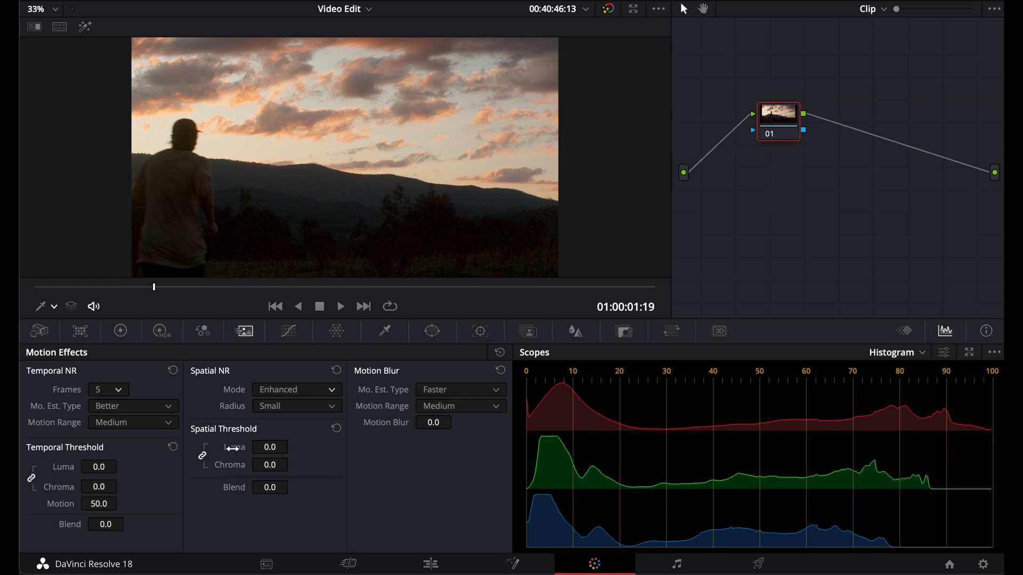
left_click(296, 390)
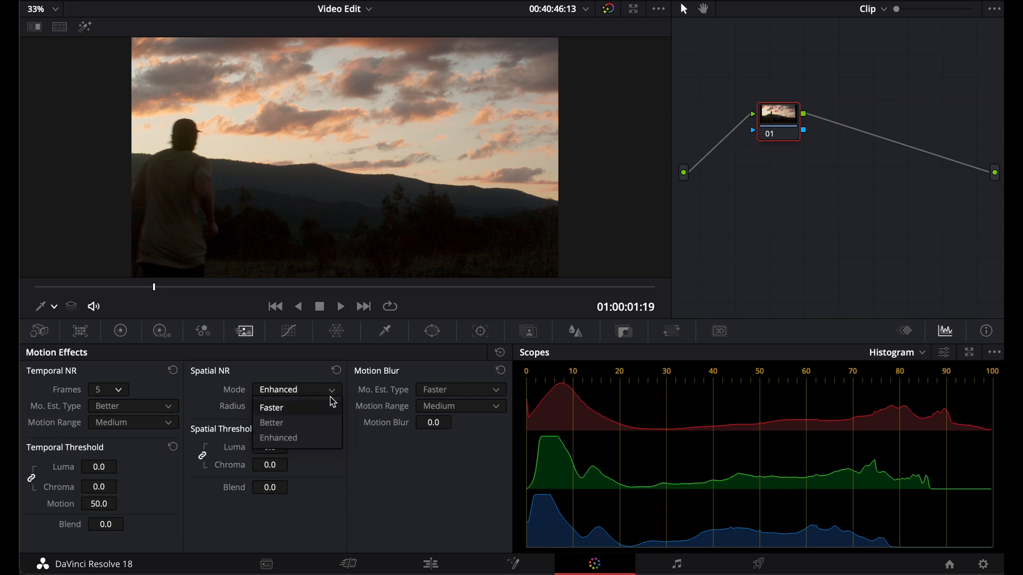
left_click(272, 423)
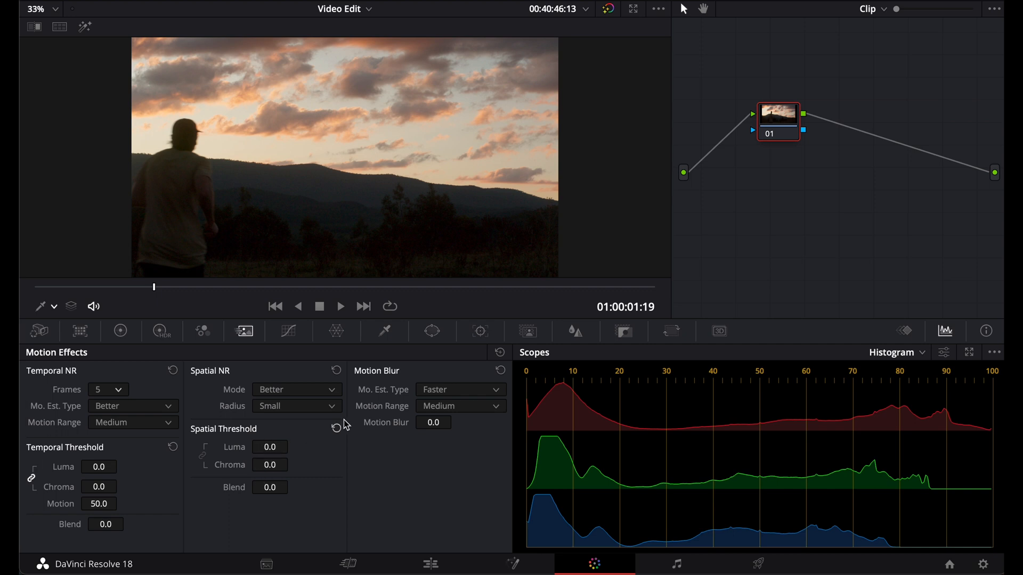
left_click(295, 390)
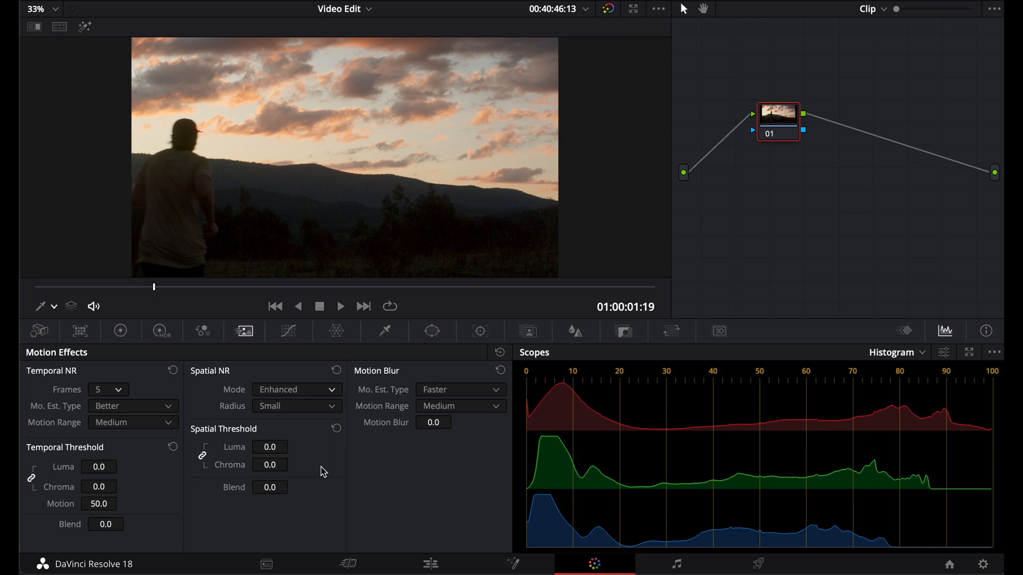
mouse_move(280, 446)
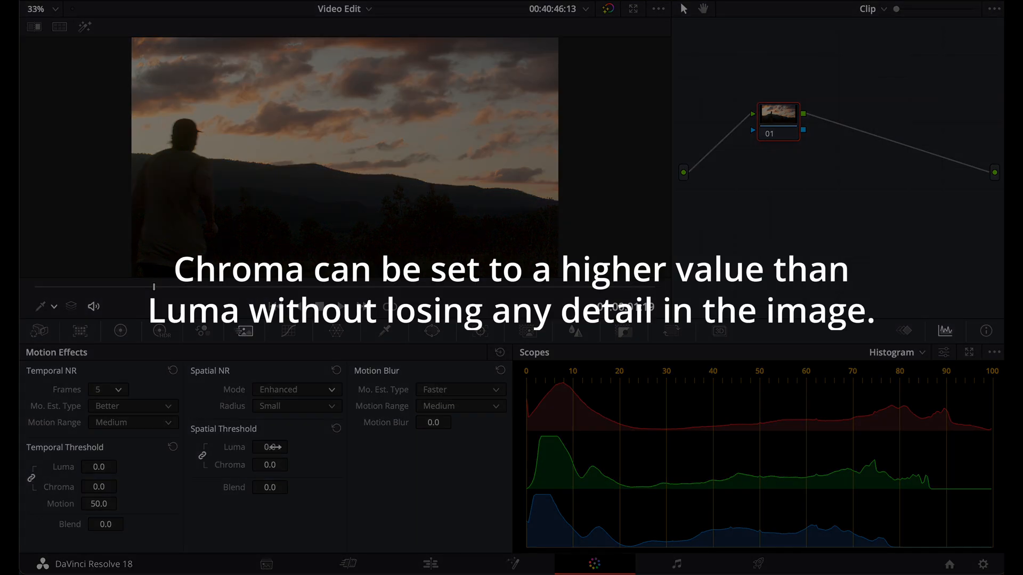
mouse_move(274, 446)
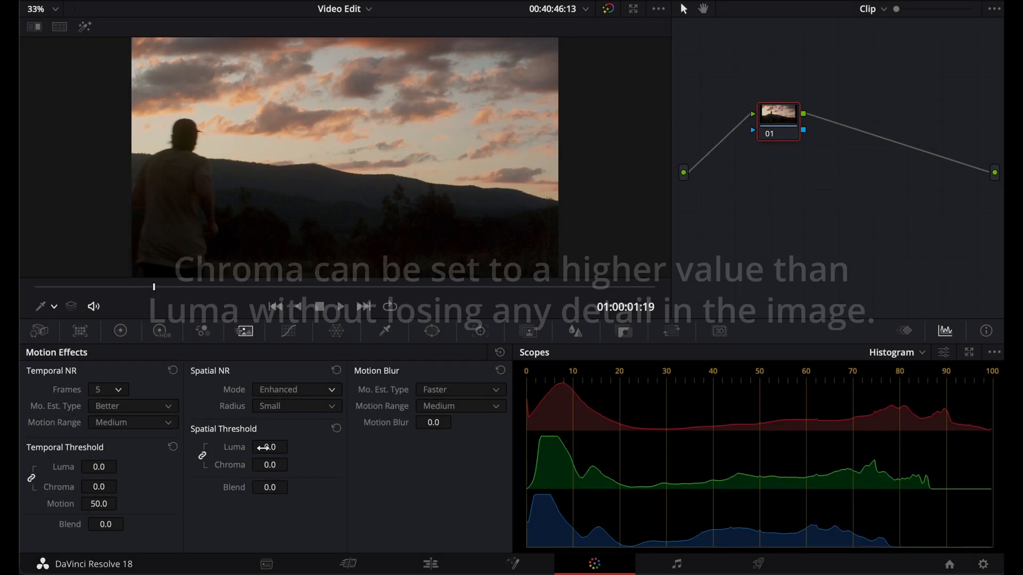
Set Spatial NR Mode to Better, Motion Blur Mo. Est. to Better, Motion Range Medium.
left_click(295, 390)
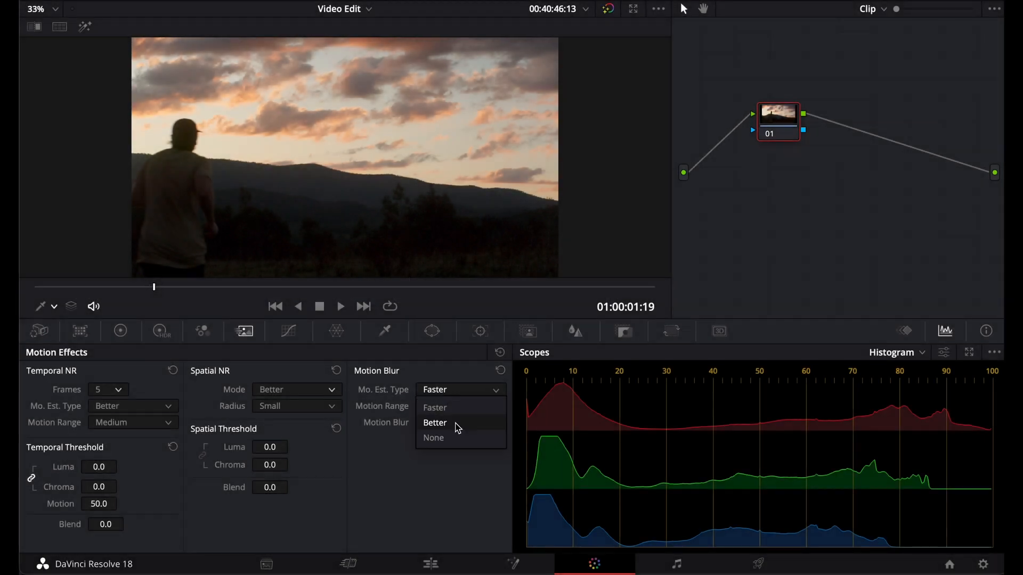
left_click(435, 423)
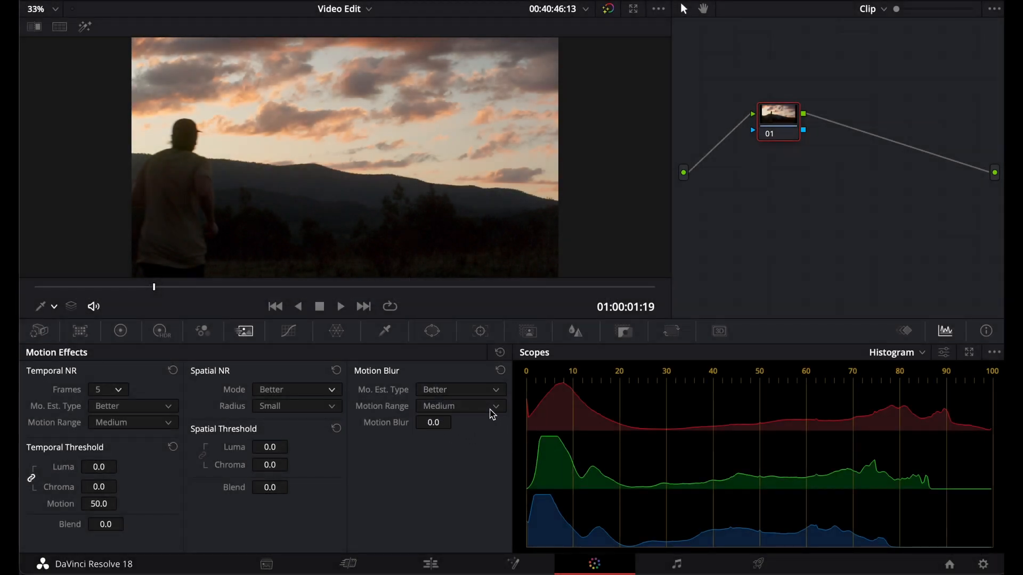
mouse_move(499, 409)
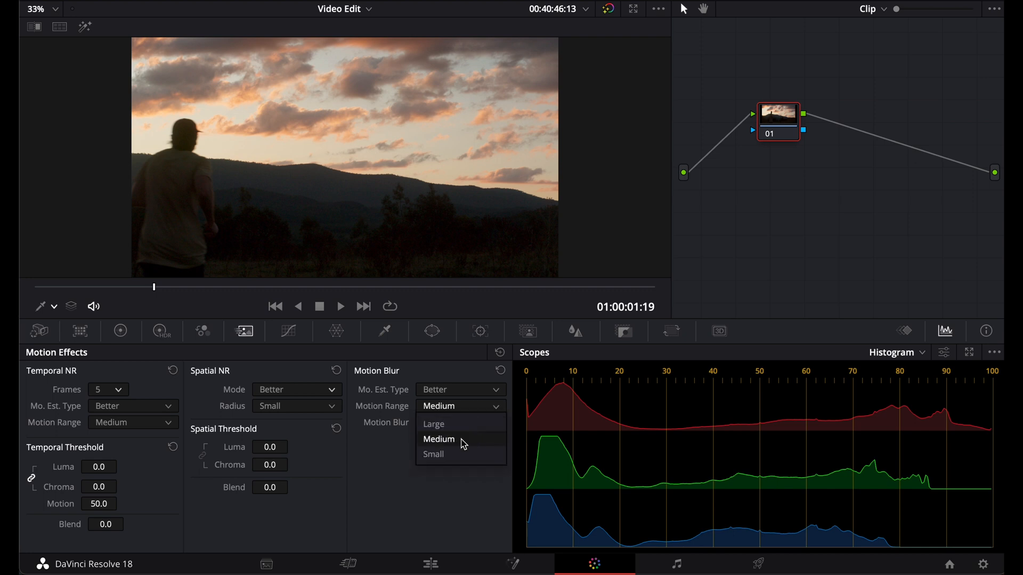
left_click(438, 439)
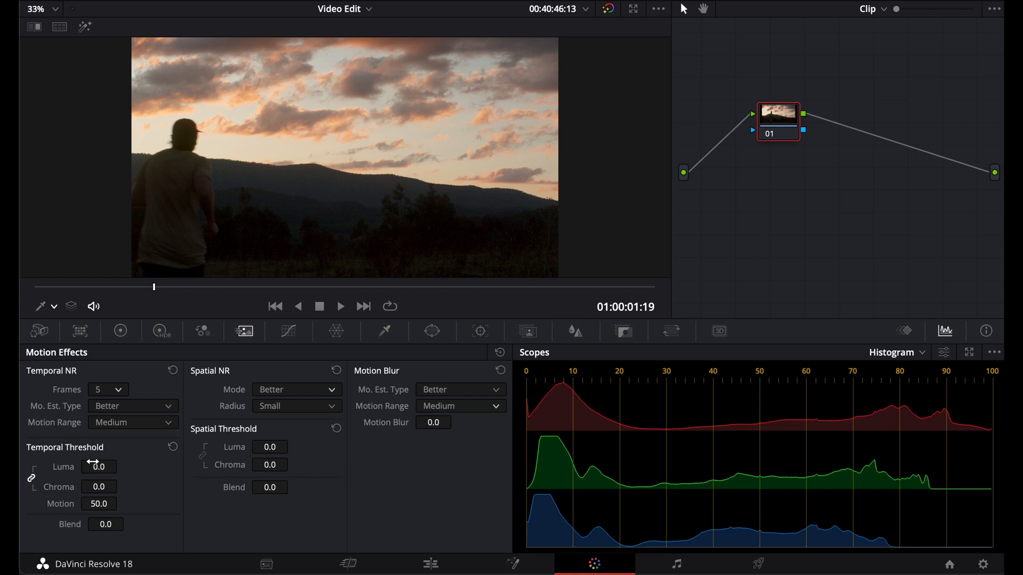
mouse_move(114, 466)
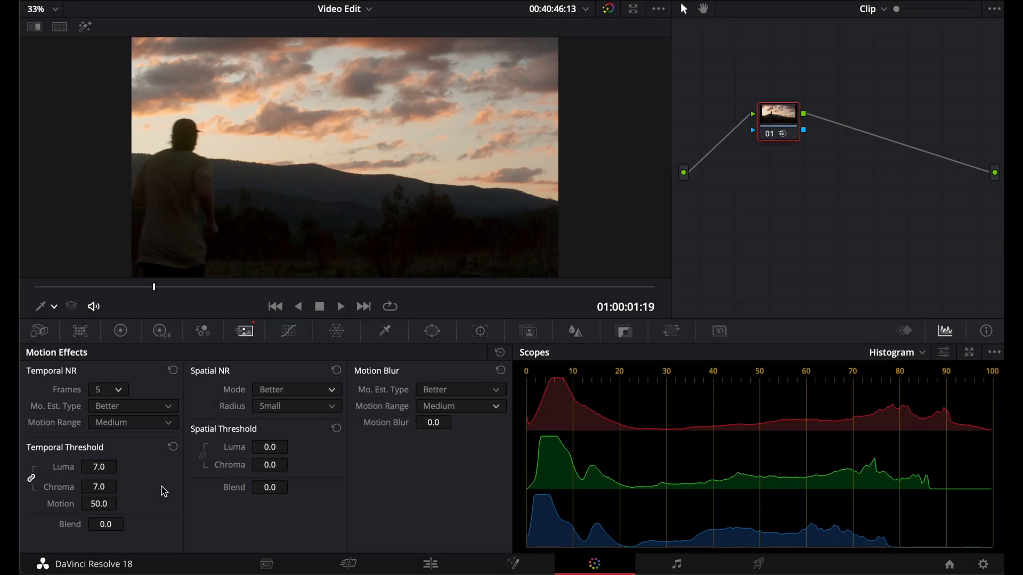
Raise the linked Temporal Threshold Luma to 7.0 so Chroma also reads 7.0.
double_click(98, 504)
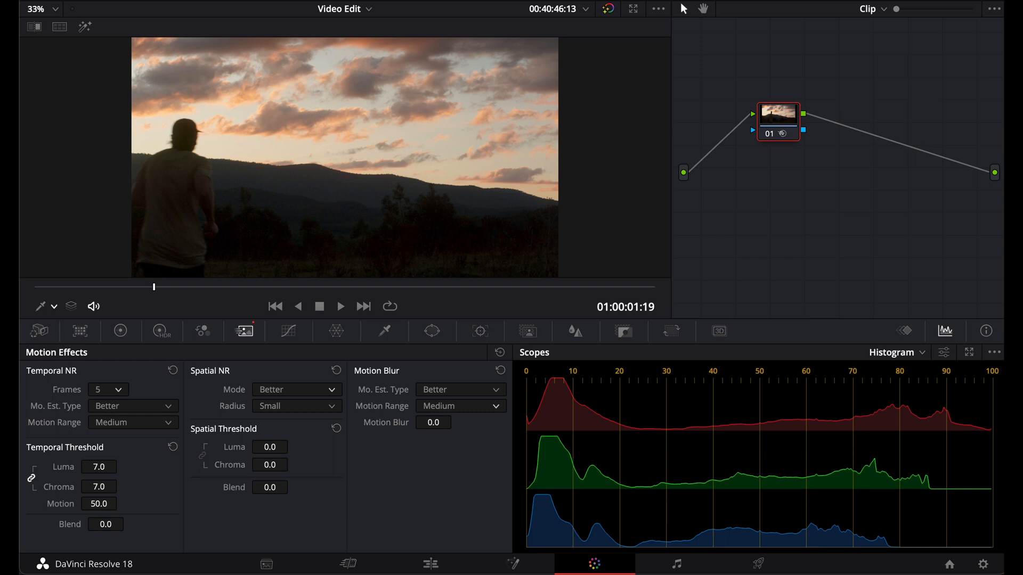
mouse_move(120, 529)
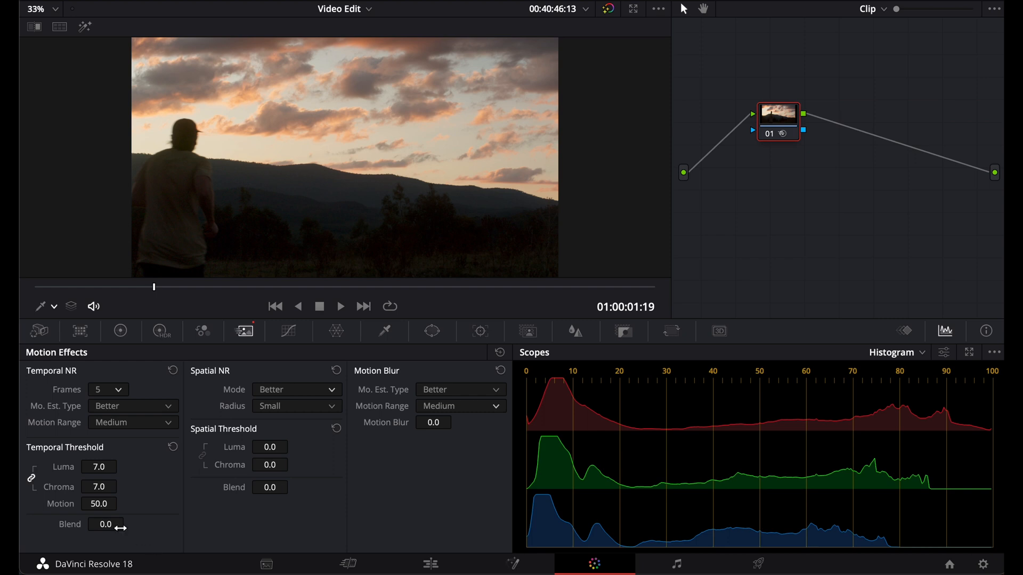
mouse_move(169, 518)
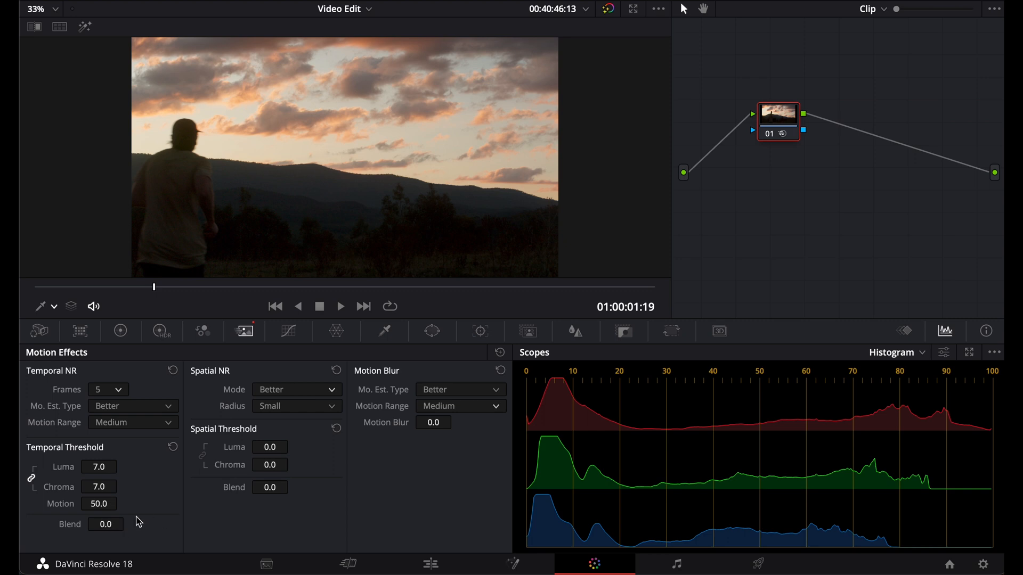
mouse_move(98, 466)
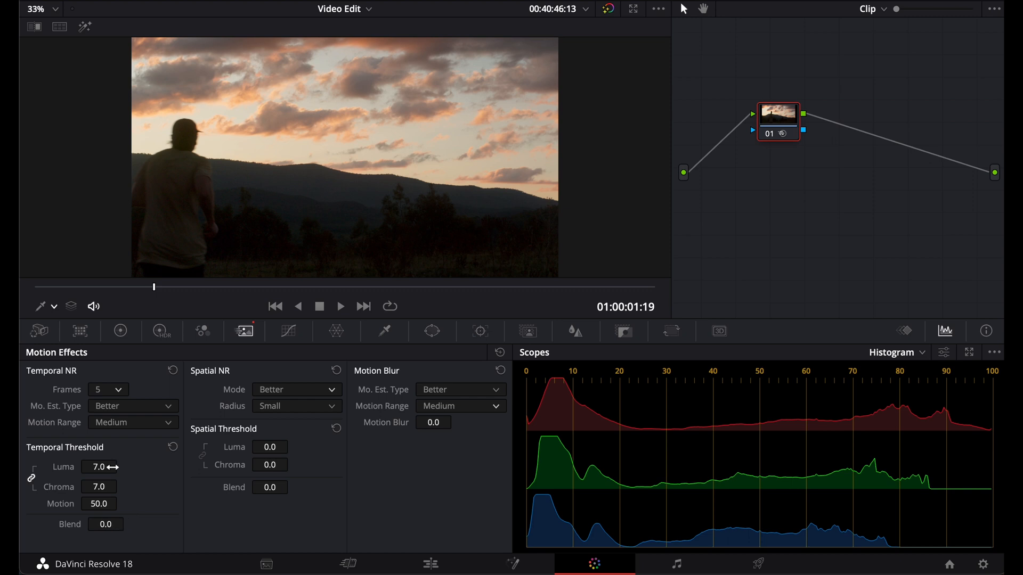
mouse_move(94, 98)
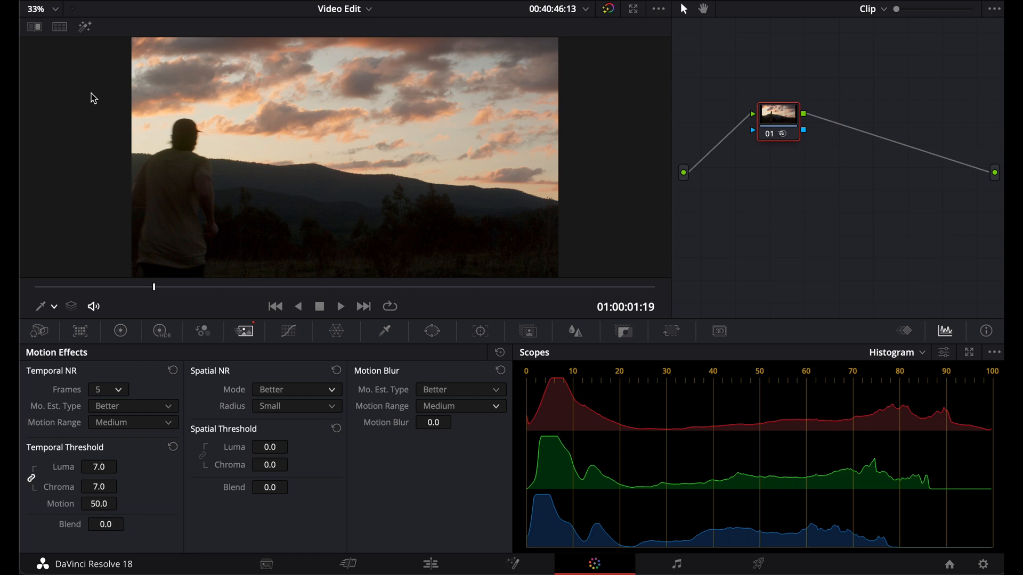
mouse_move(114, 467)
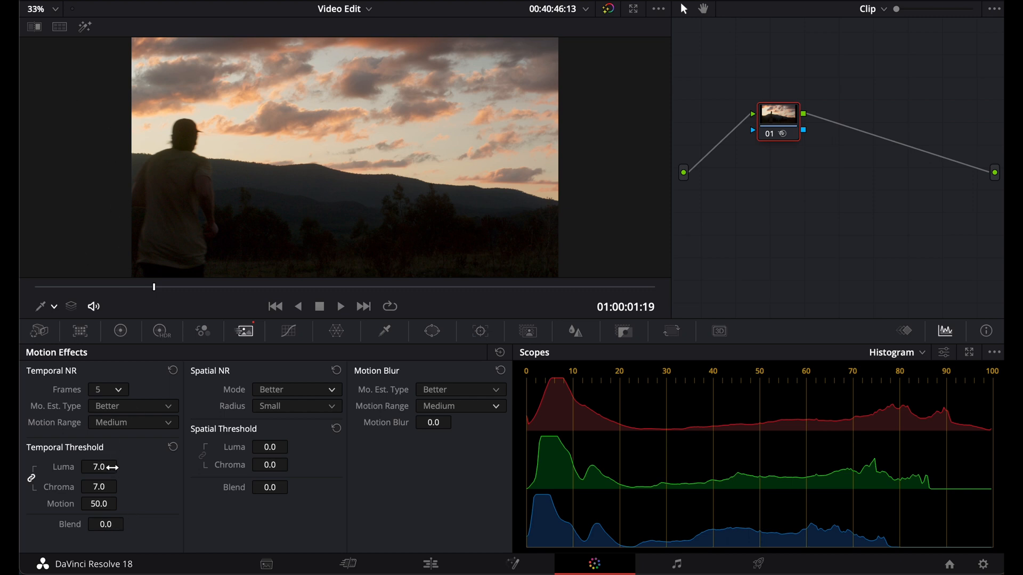
mouse_move(85, 43)
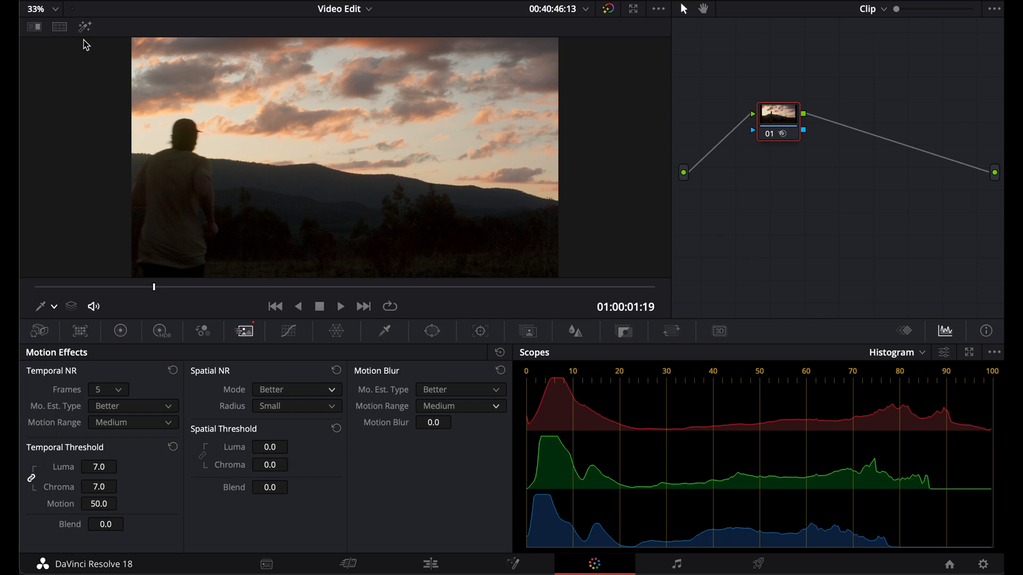
mouse_move(94, 42)
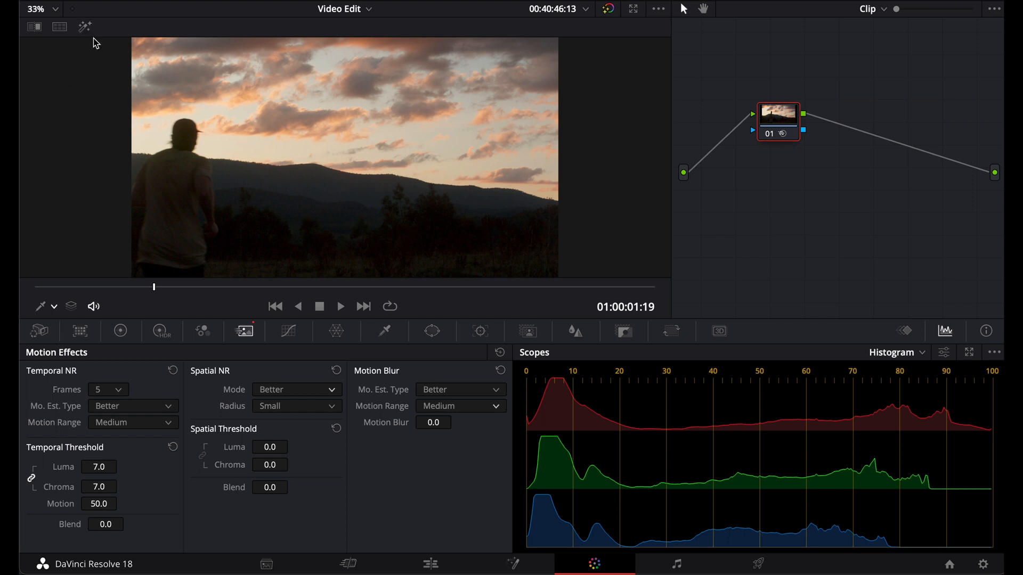
Enable Highlight A/B difference view and confirm the luma 12 threshold value.
left_click(85, 27)
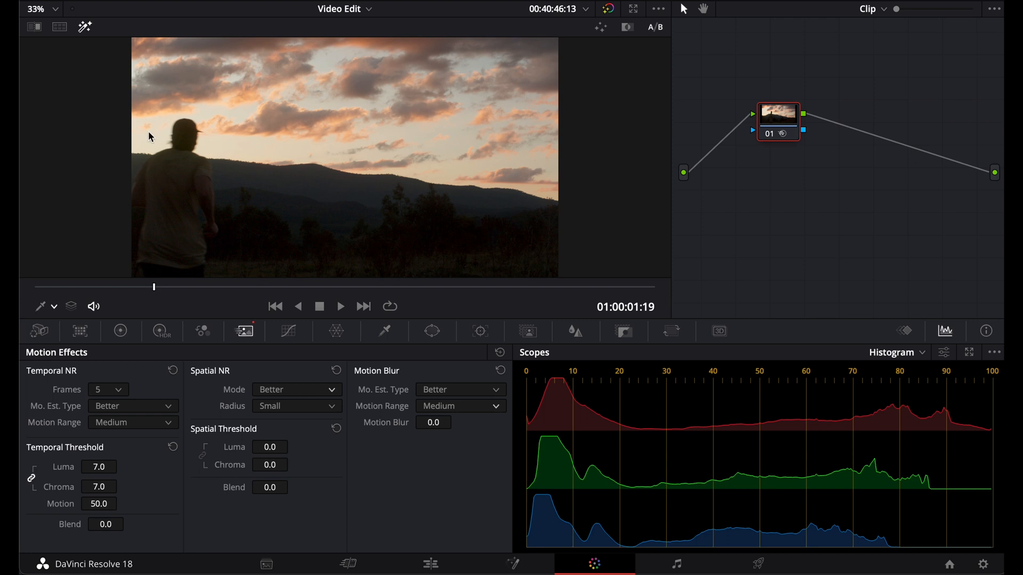
left_click(657, 26)
type("17")
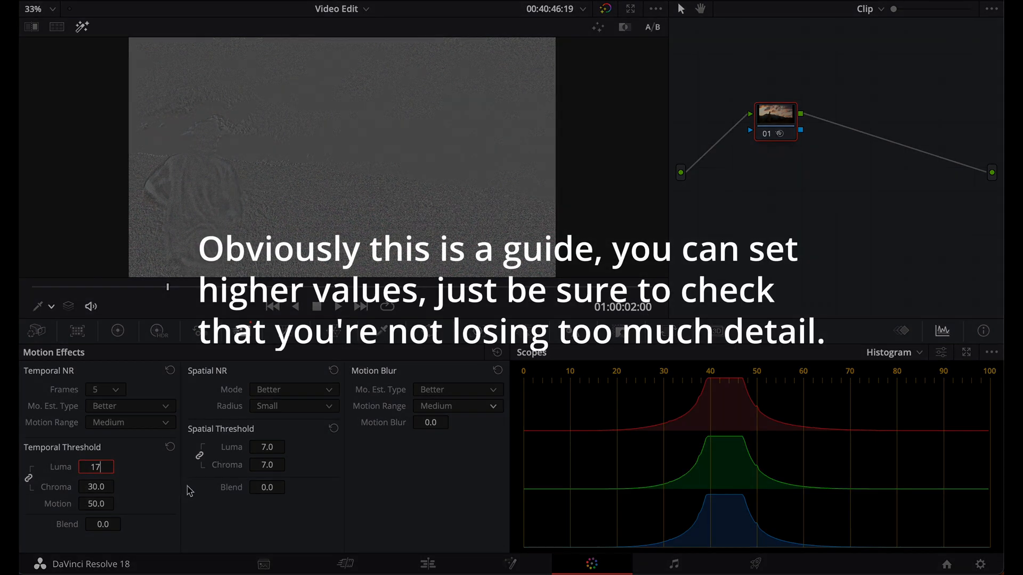
key("Return")
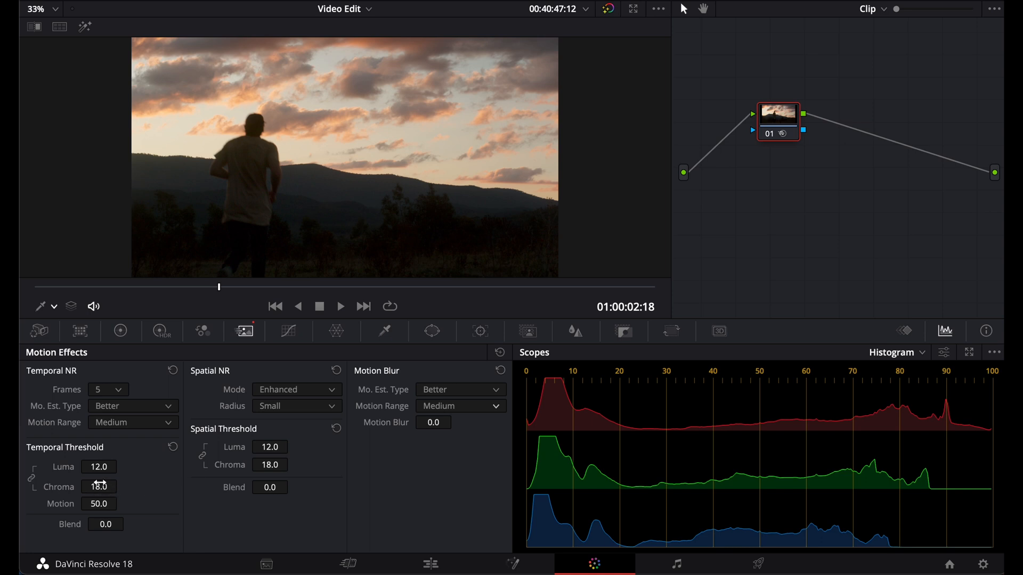
left_click(83, 27)
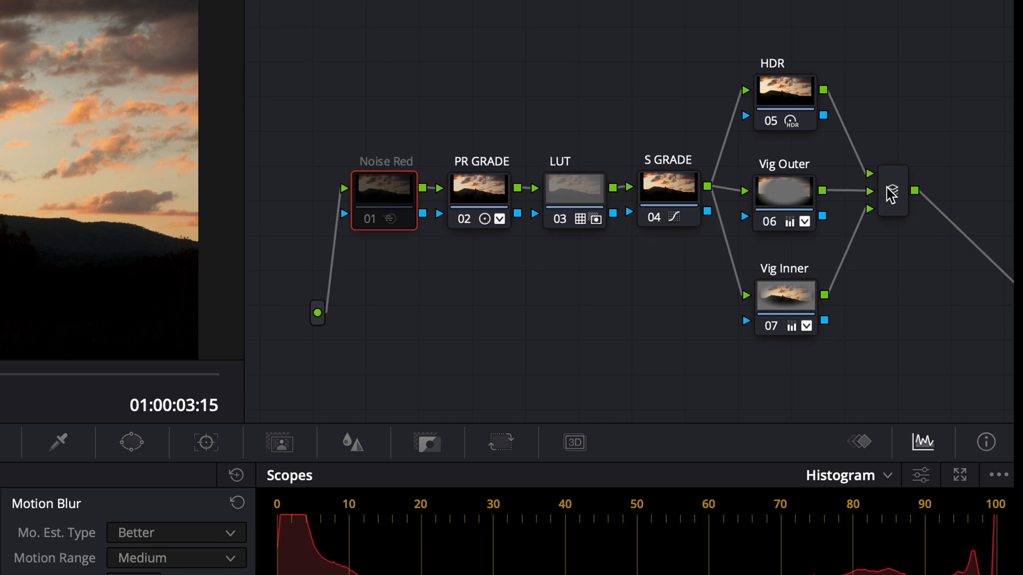
mouse_move(532, 126)
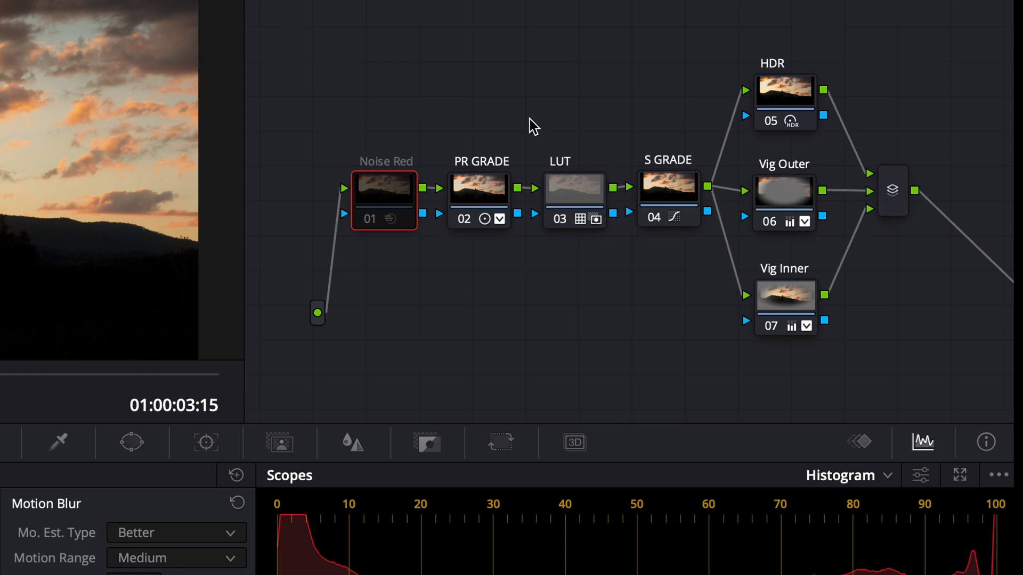
mouse_move(540, 128)
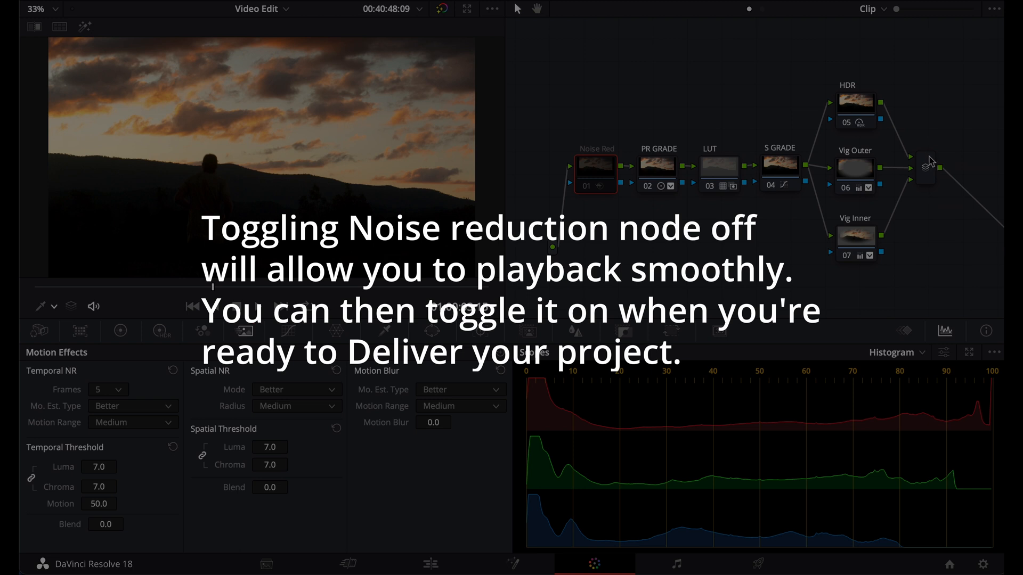
mouse_move(926, 168)
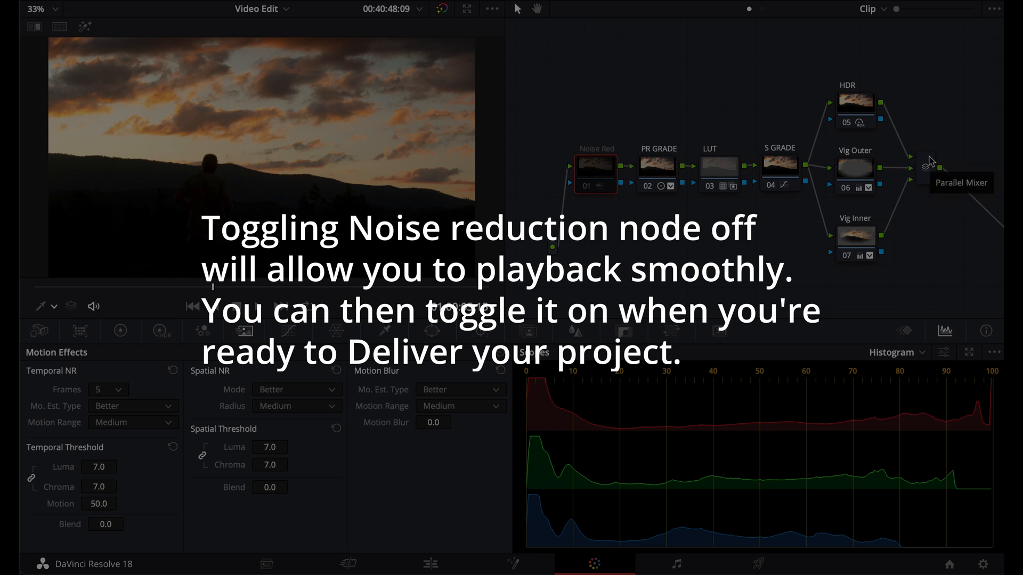
mouse_move(831, 163)
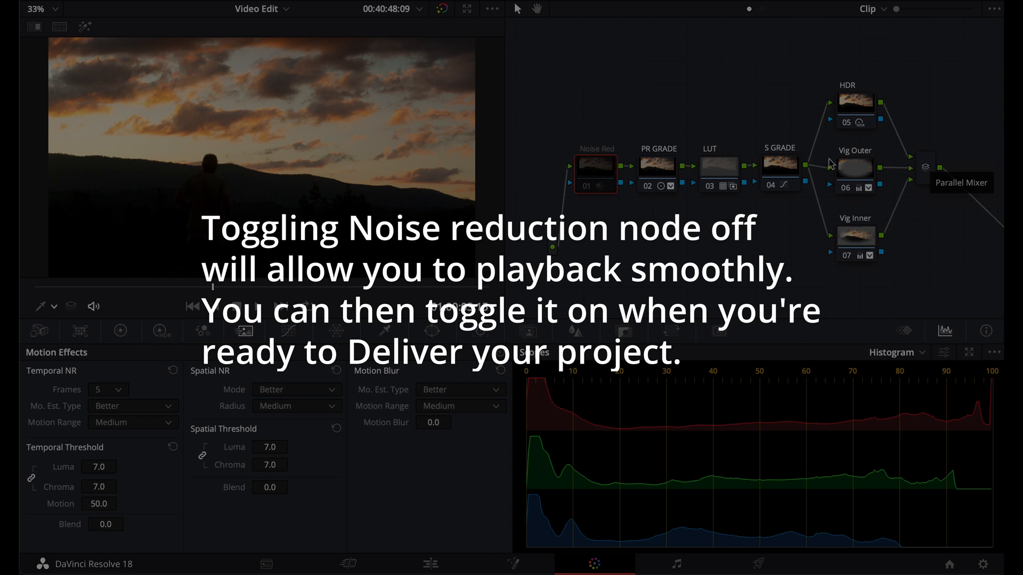
mouse_move(664, 174)
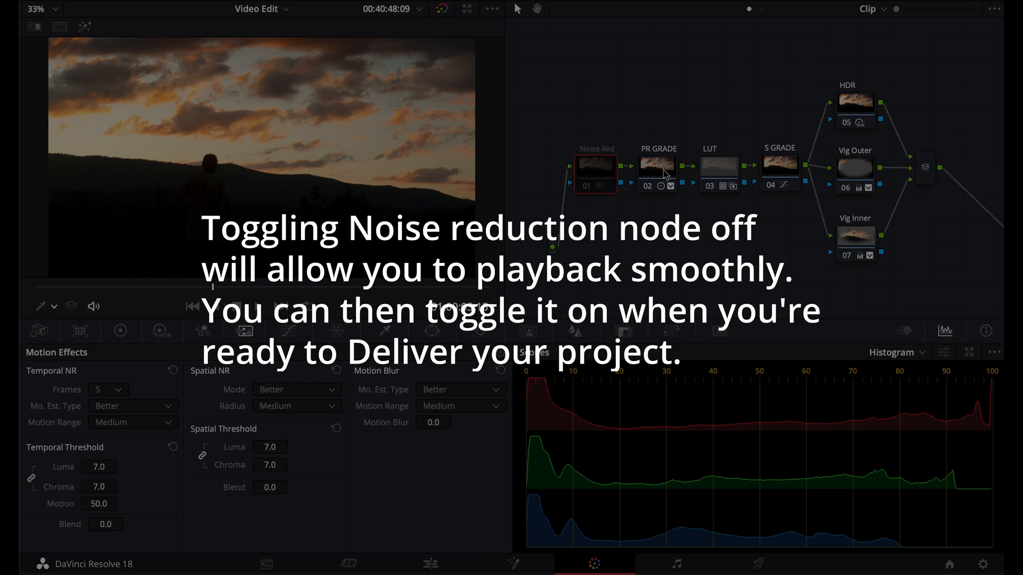